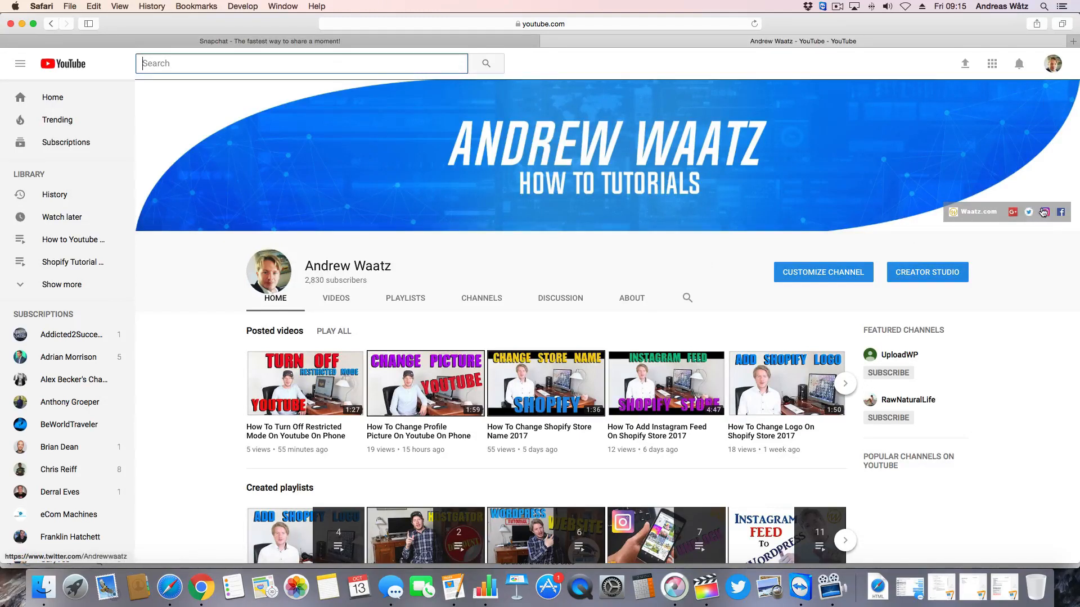
pyautogui.moveTo(1012, 212)
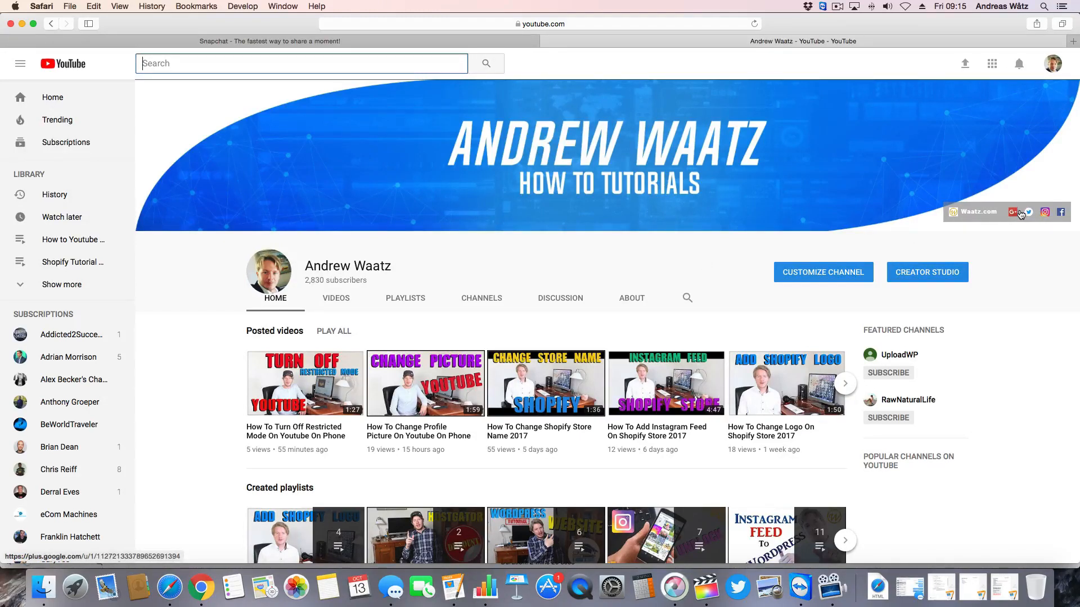
pyautogui.moveTo(1012, 212)
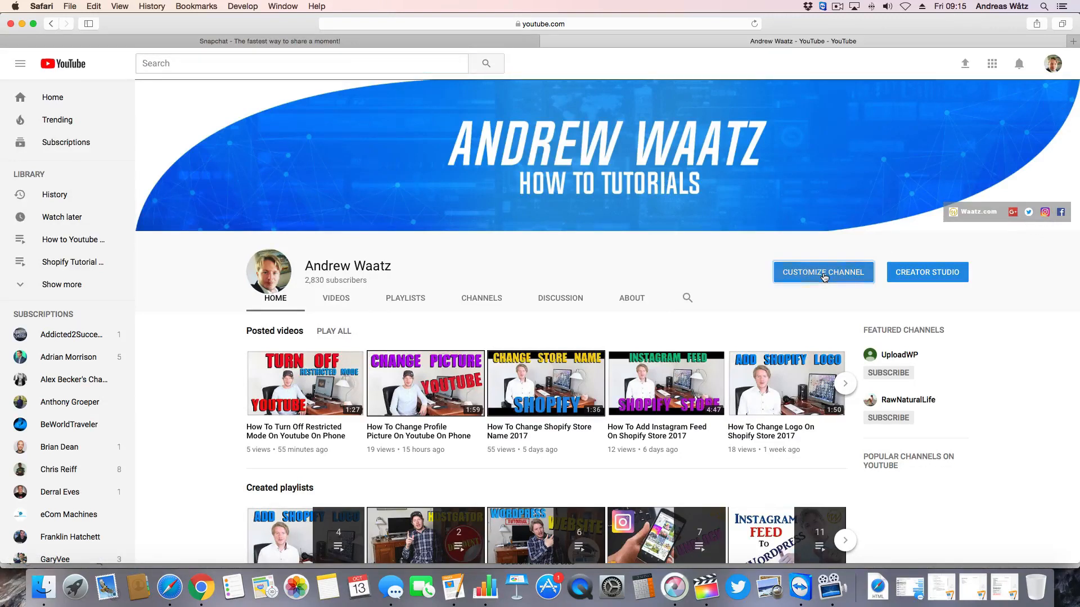
# Enter channel customization, go to the About page, and scroll down to Links.
pyautogui.click(823, 272)
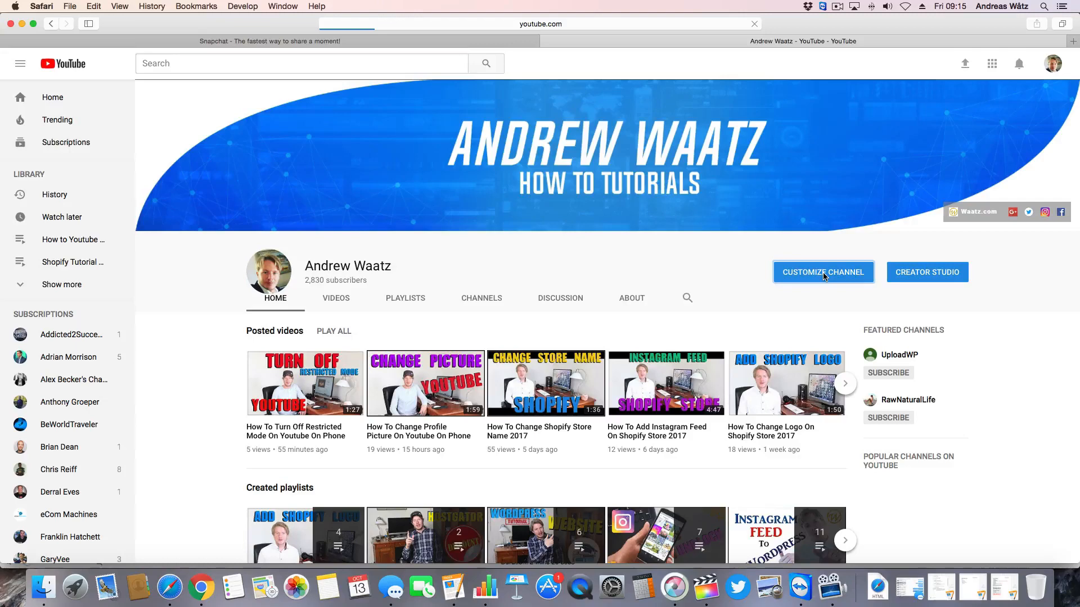
pyautogui.click(822, 272)
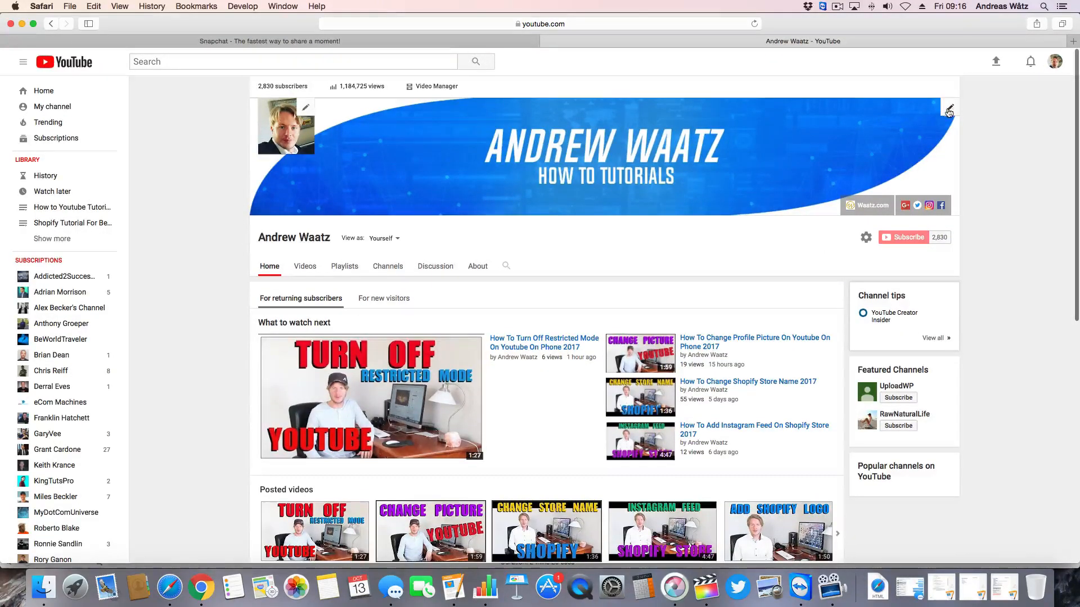
pyautogui.click(950, 108)
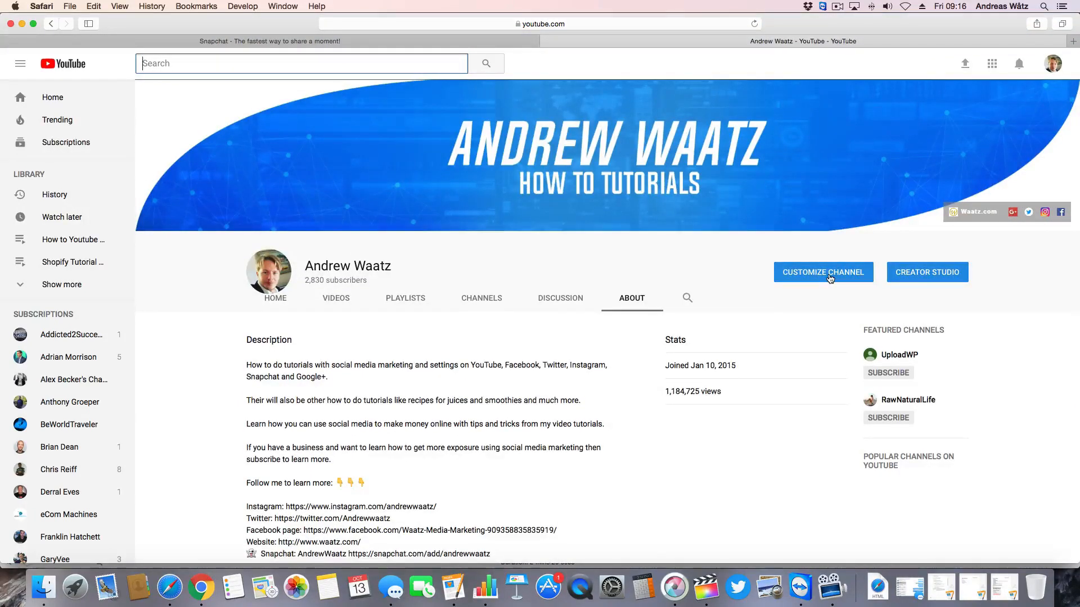
pyautogui.scroll(-3)
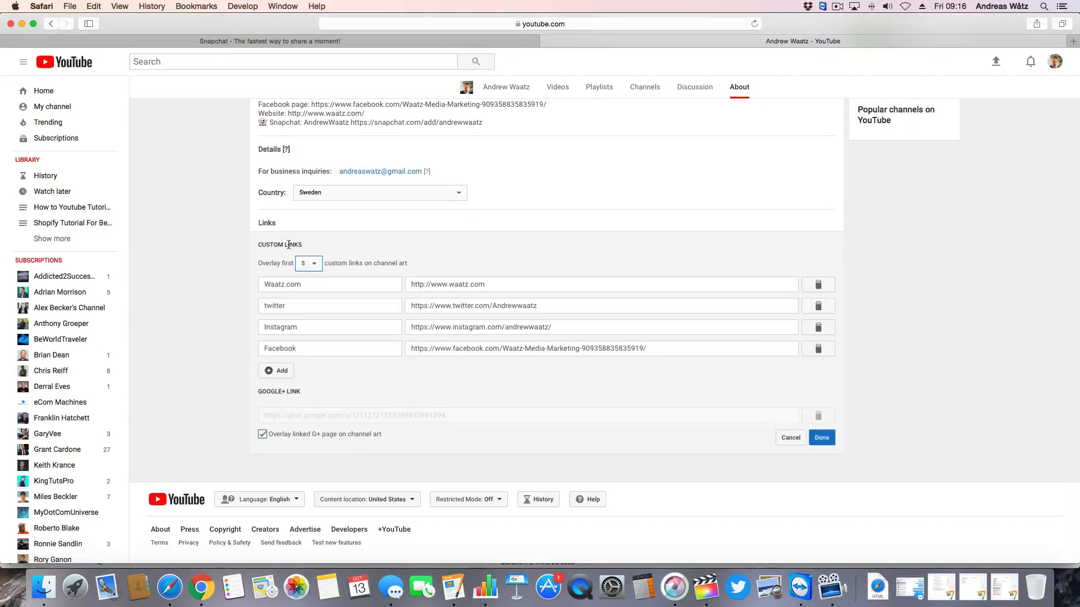
# Add a custom link titled 'Snapchat', then bring the Snapchat website tab forward.
pyautogui.click(275, 370)
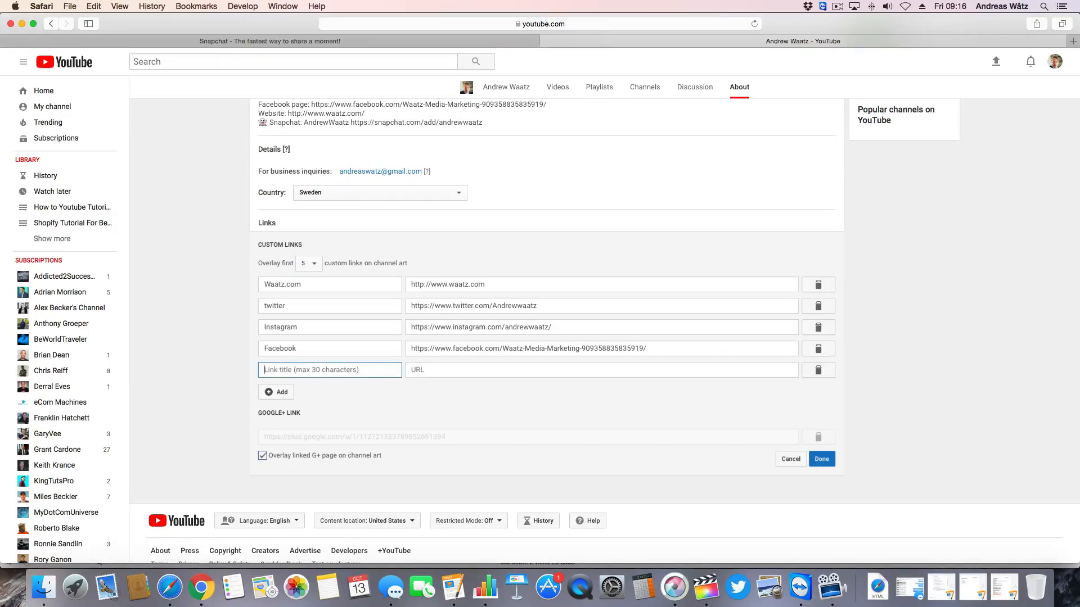
pyautogui.write('Snapchat')
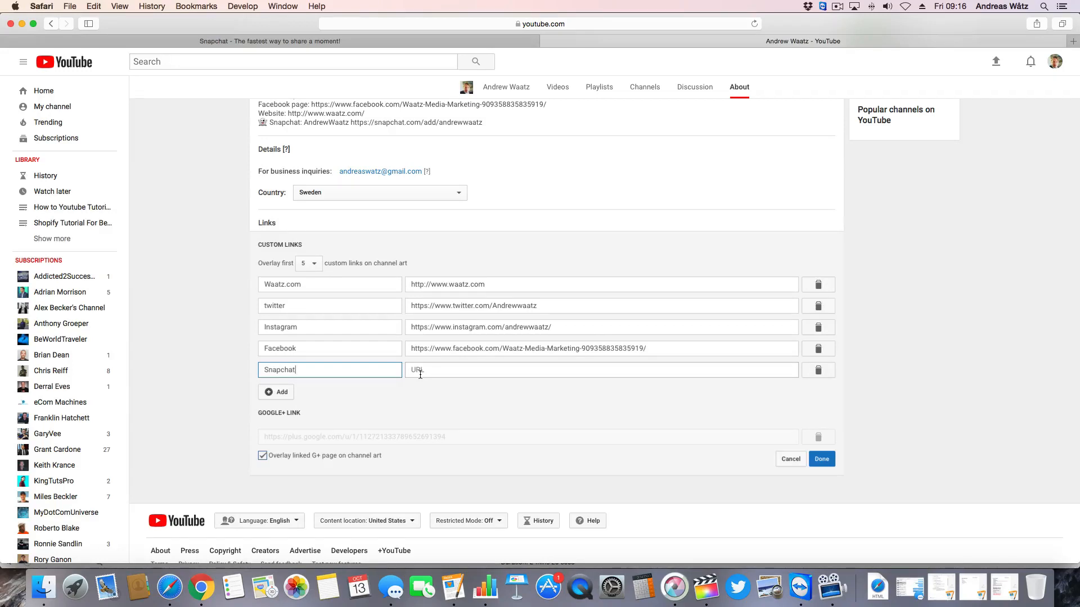
pyautogui.click(269, 41)
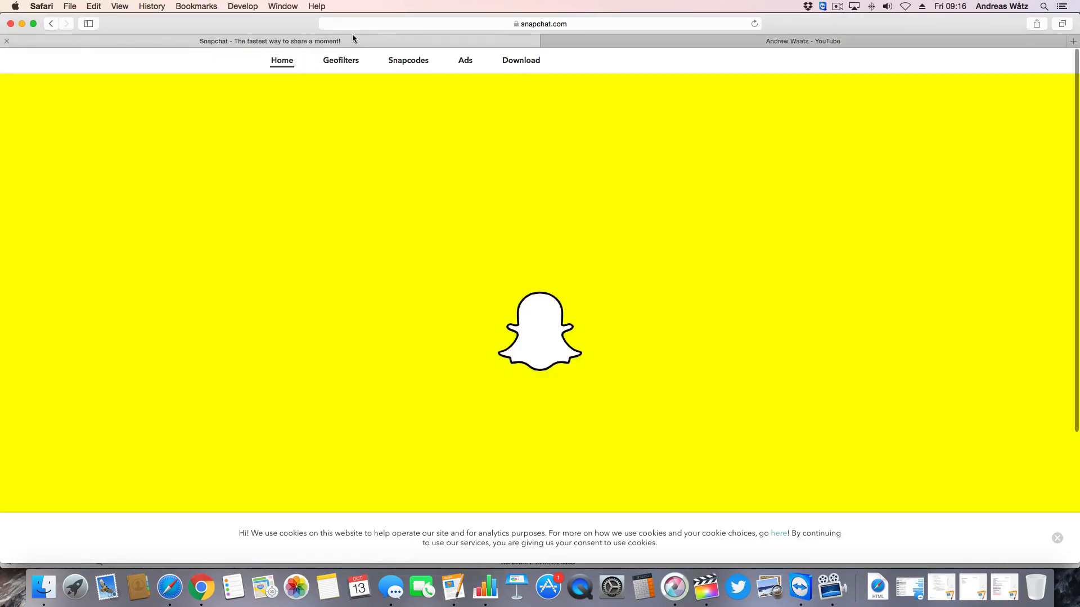
pyautogui.click(541, 24)
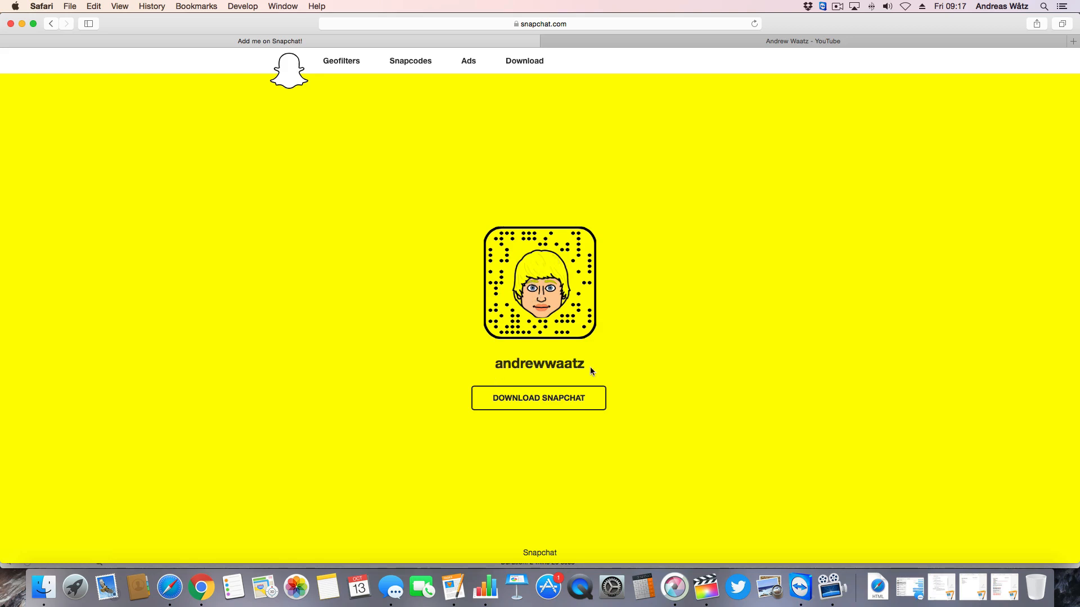
pyautogui.moveTo(538, 162)
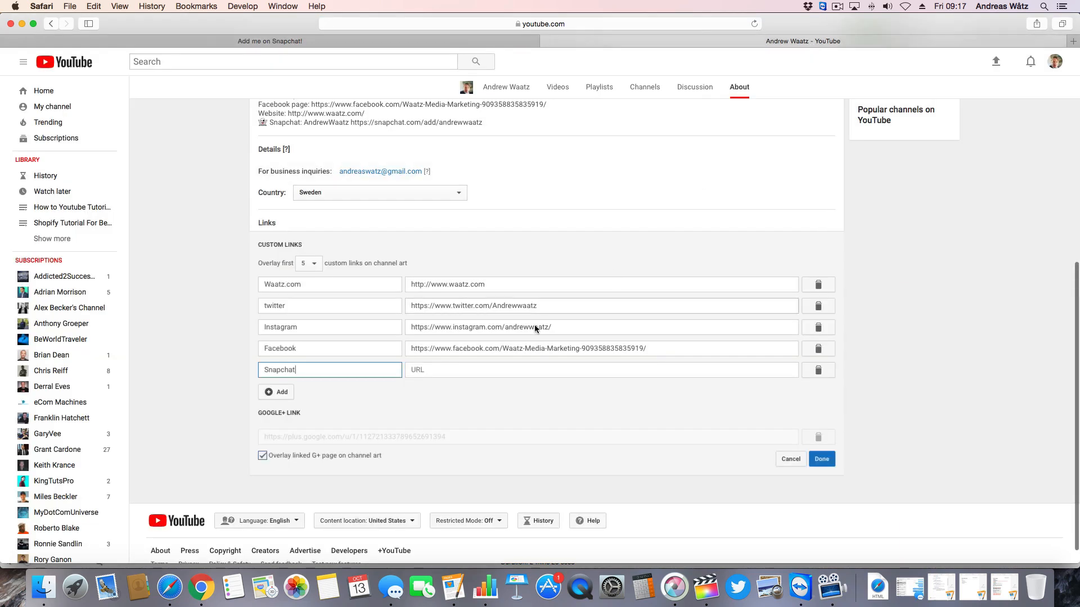
pyautogui.click(601, 370)
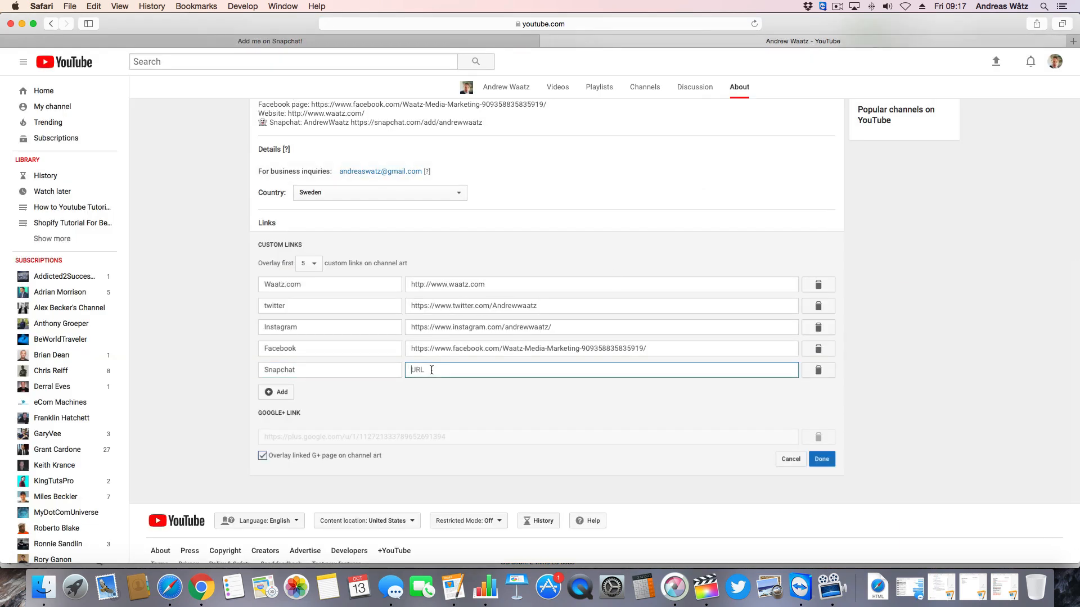
pyautogui.write('https://www.snapchat.com/add/andrewwaatz')
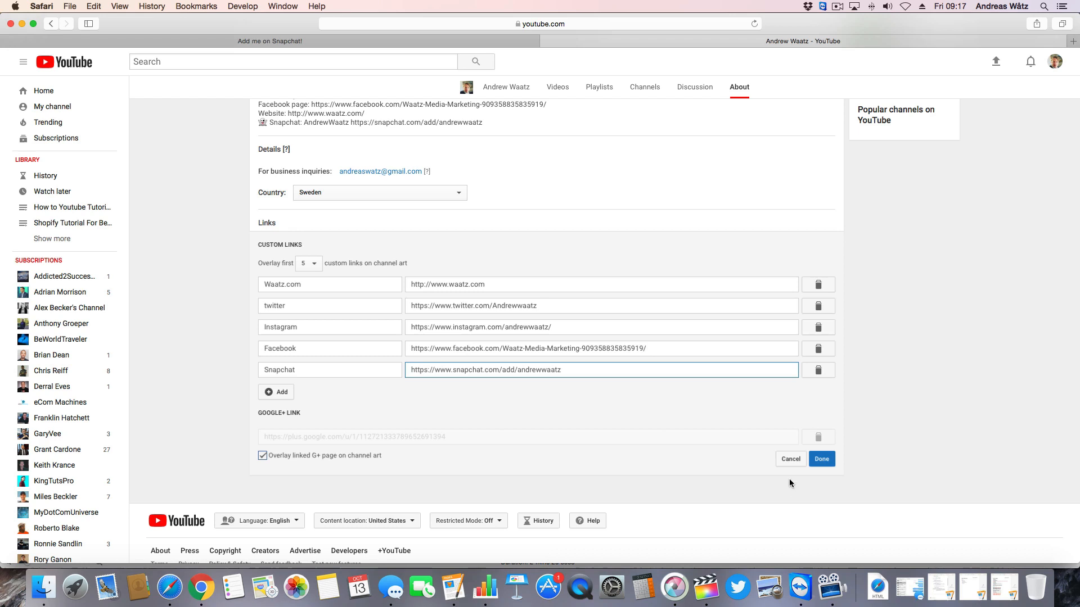
pyautogui.click(820, 459)
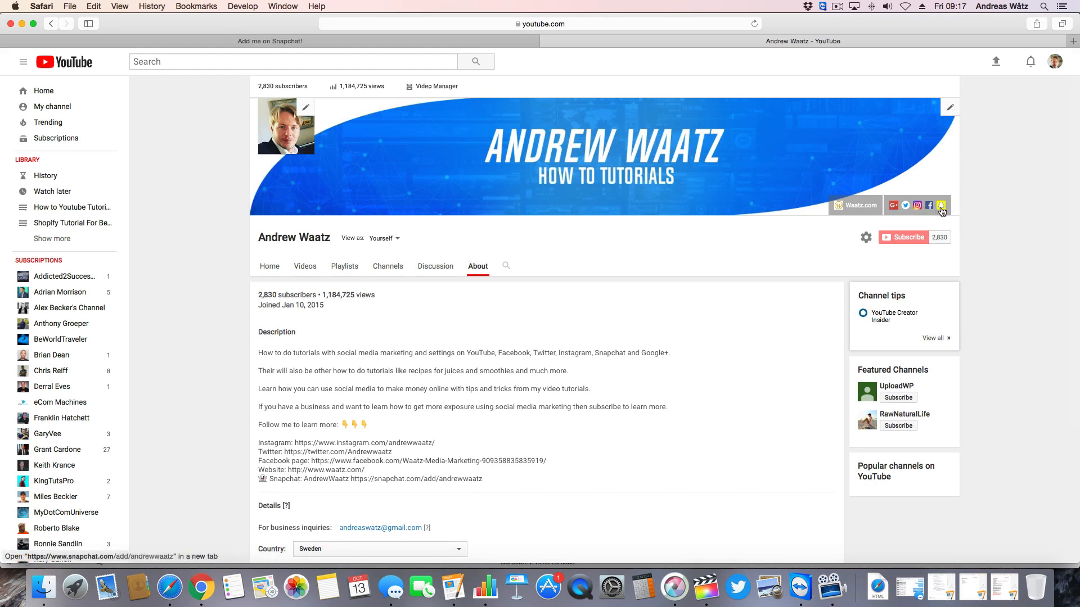
pyautogui.moveTo(940, 205)
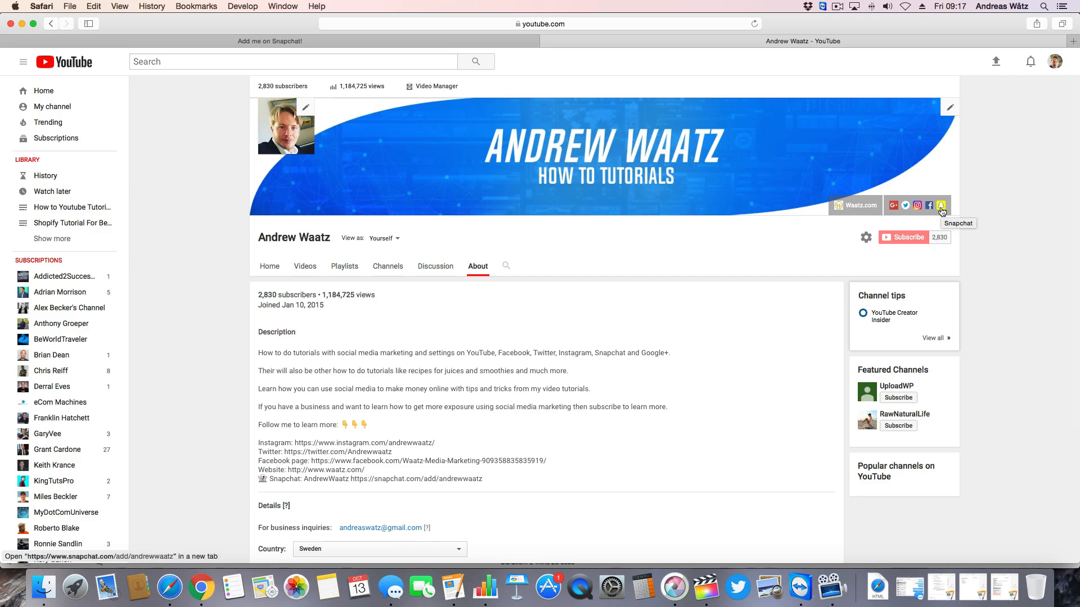
# Scroll the About page to the Links section listing the new Snapchat link.
pyautogui.scroll(-3)
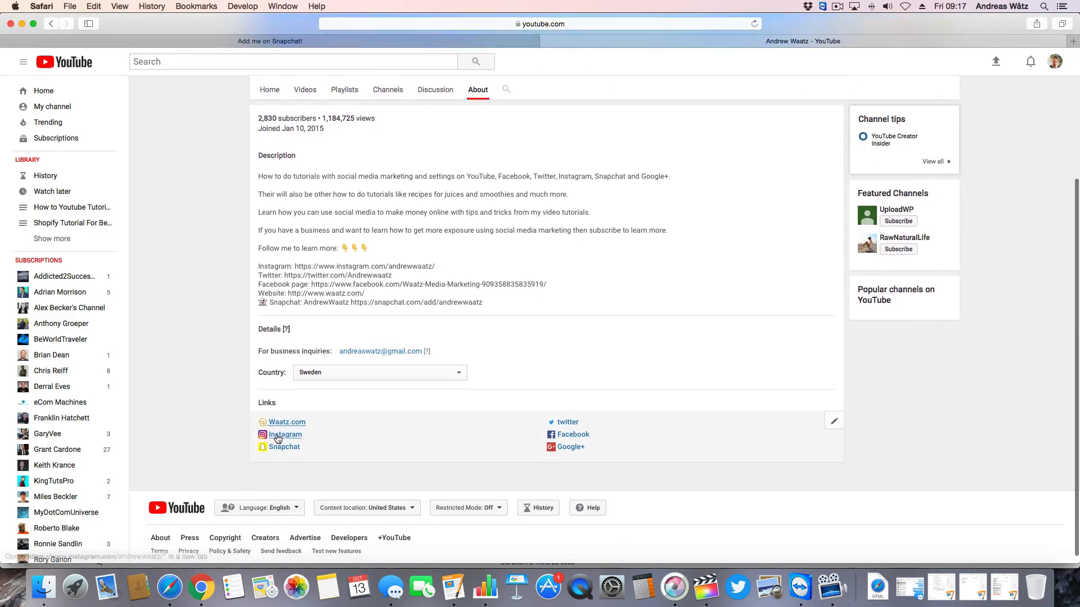